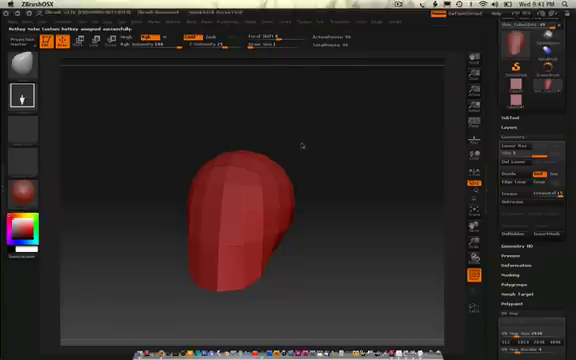
mouse_move(304, 142)
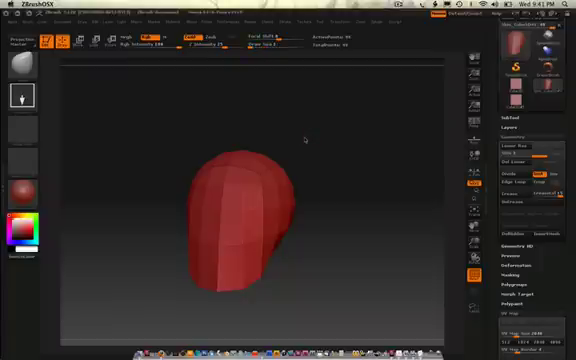
mouse_move(304, 136)
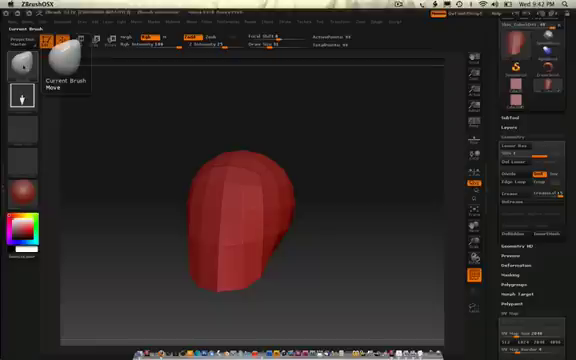
Bring up the Brush palette popup showing the full collection of available brushes
left_click(48, 44)
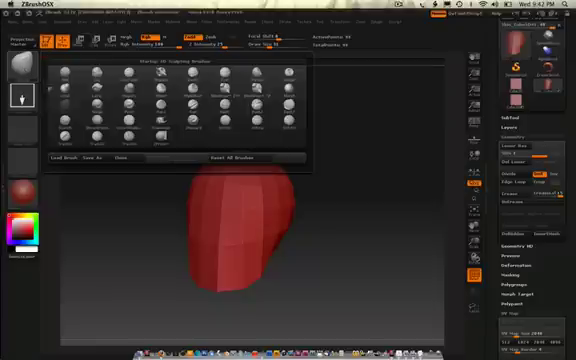